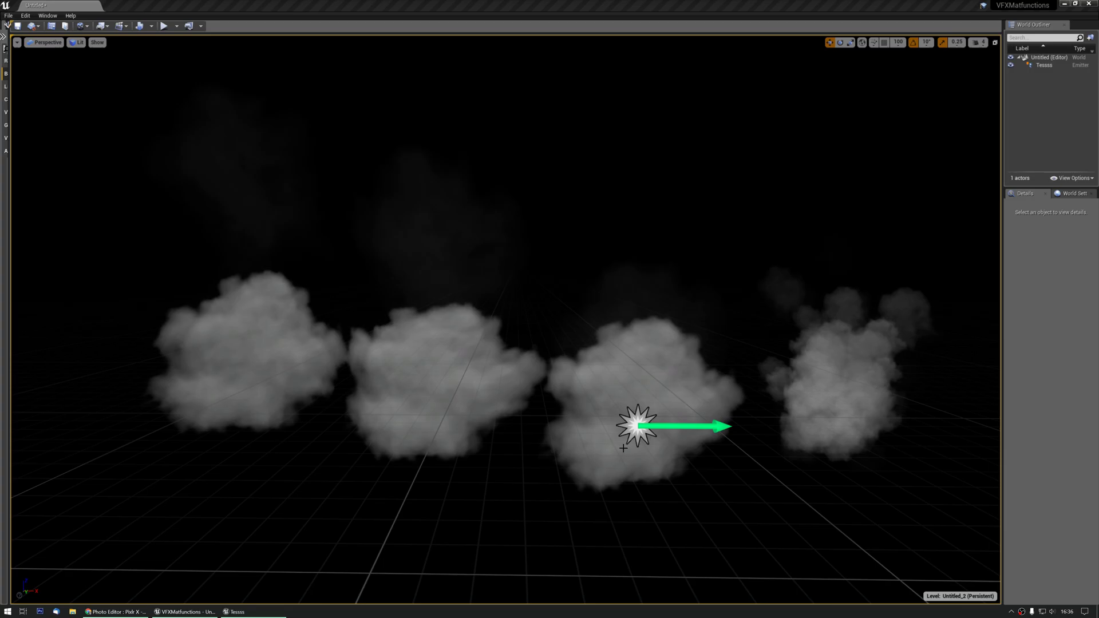
# Step: Select the Tessss smoke cloud emitter and bring its particle system up in Cascade
pyautogui.click(632, 429)
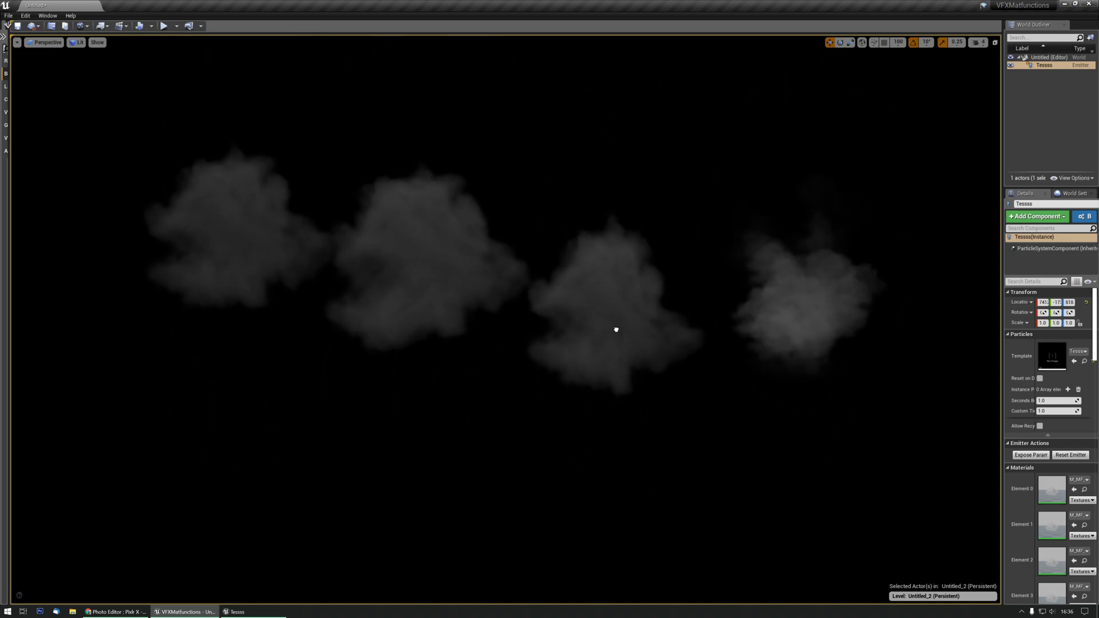
pyautogui.click(613, 330)
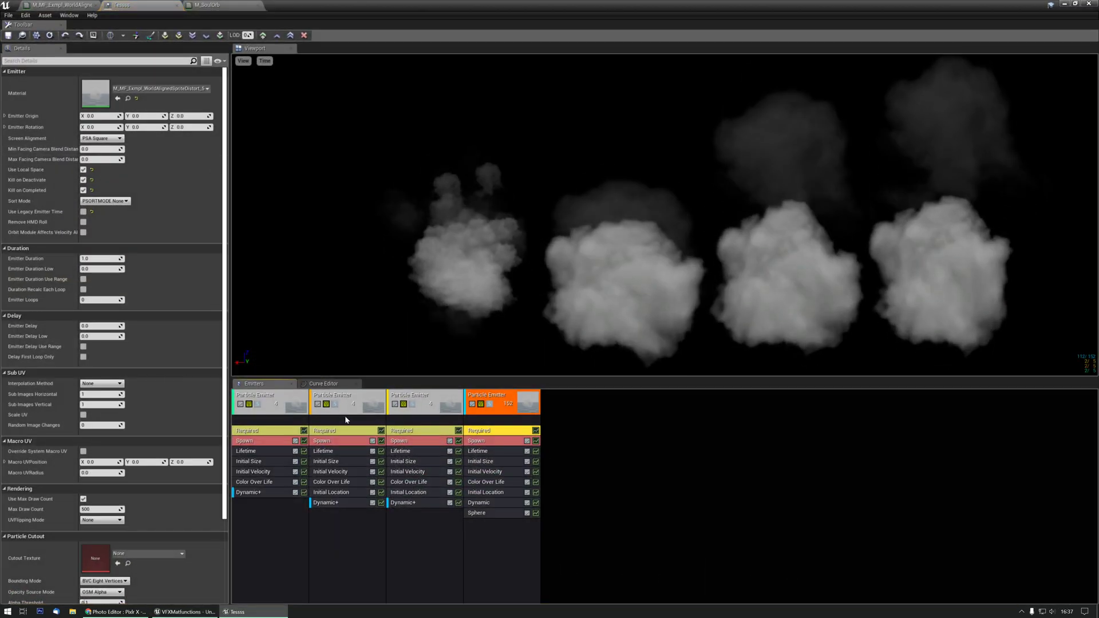
# Step: Select the smoke emitter's Dynamic module and edit its first Param Value constant
pyautogui.click(478, 503)
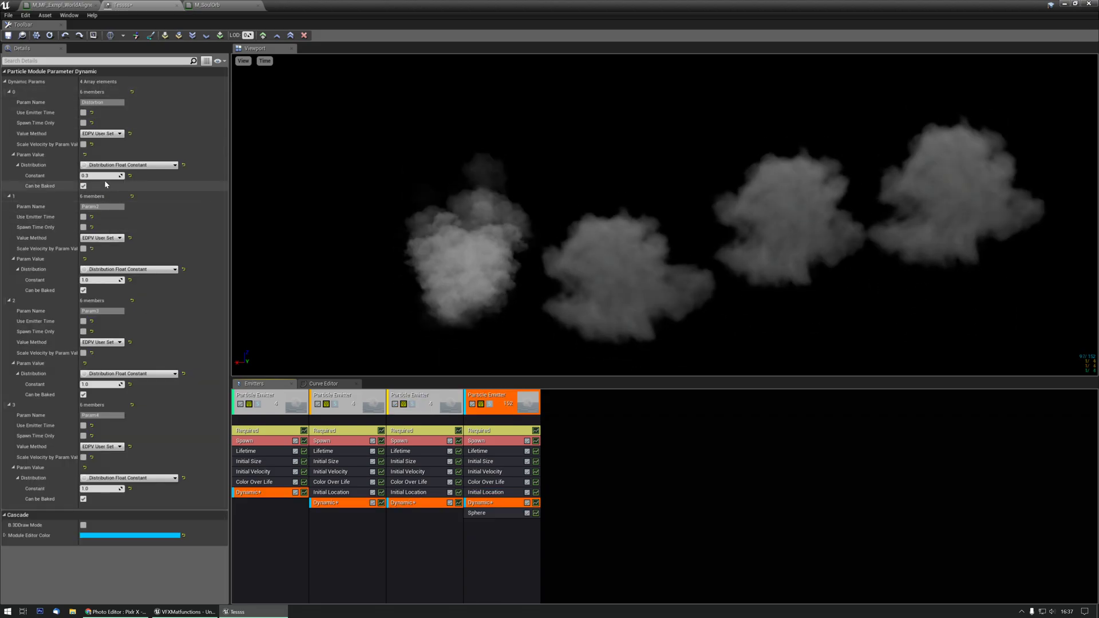
pyautogui.click(101, 176)
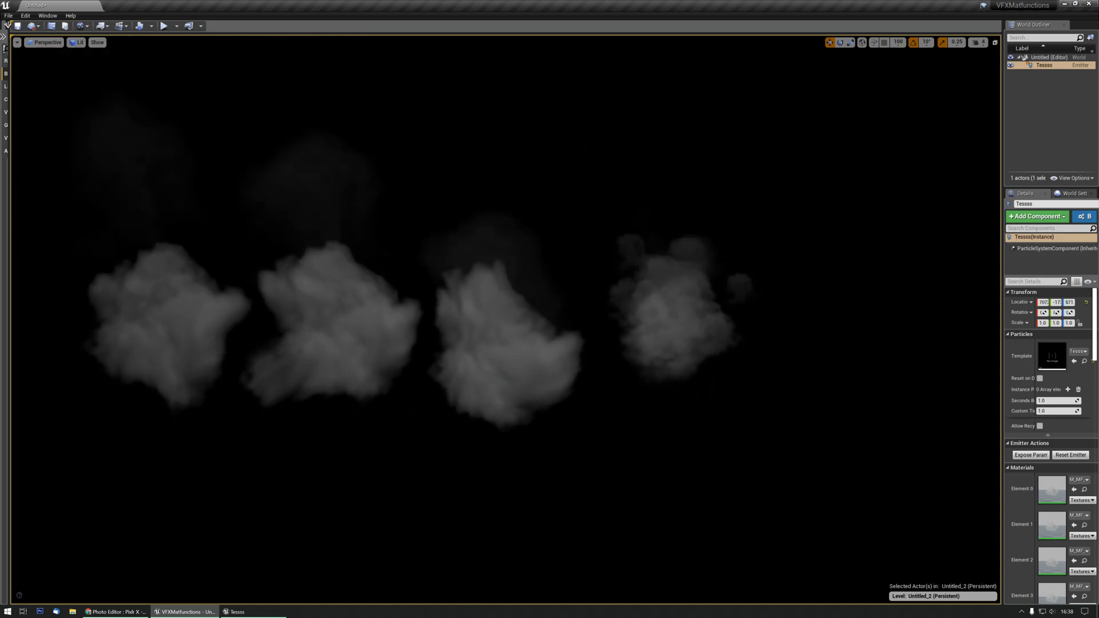
# Step: Select the Tessss emitter and drag it to a new spot so its smoke clouds stretch and go wispy
pyautogui.click(492, 358)
pyautogui.write('g')
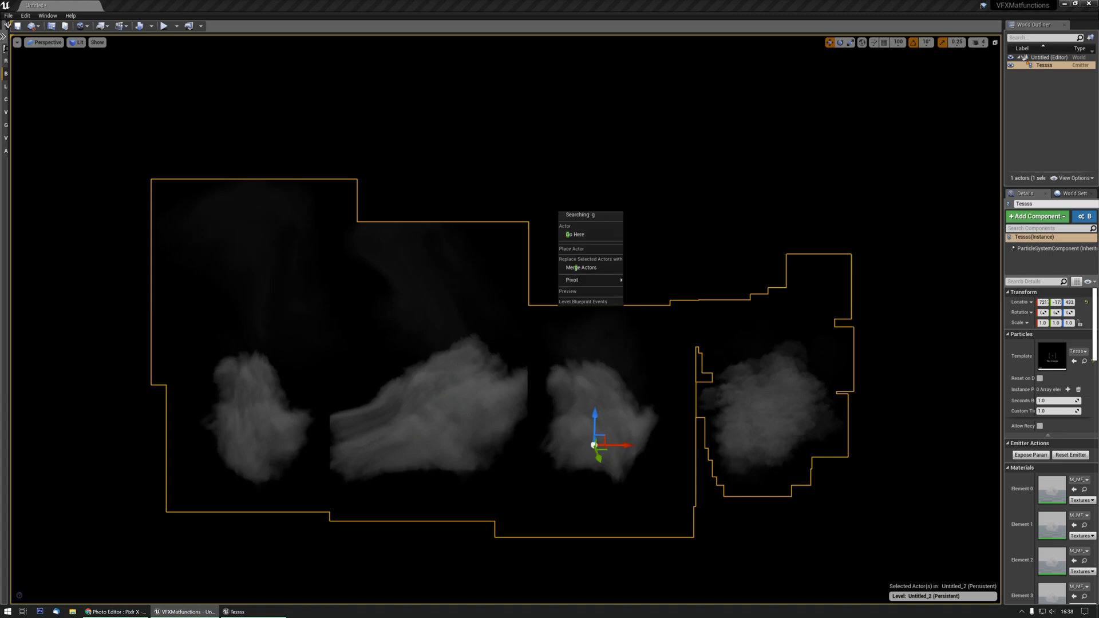
pyautogui.click(598, 455)
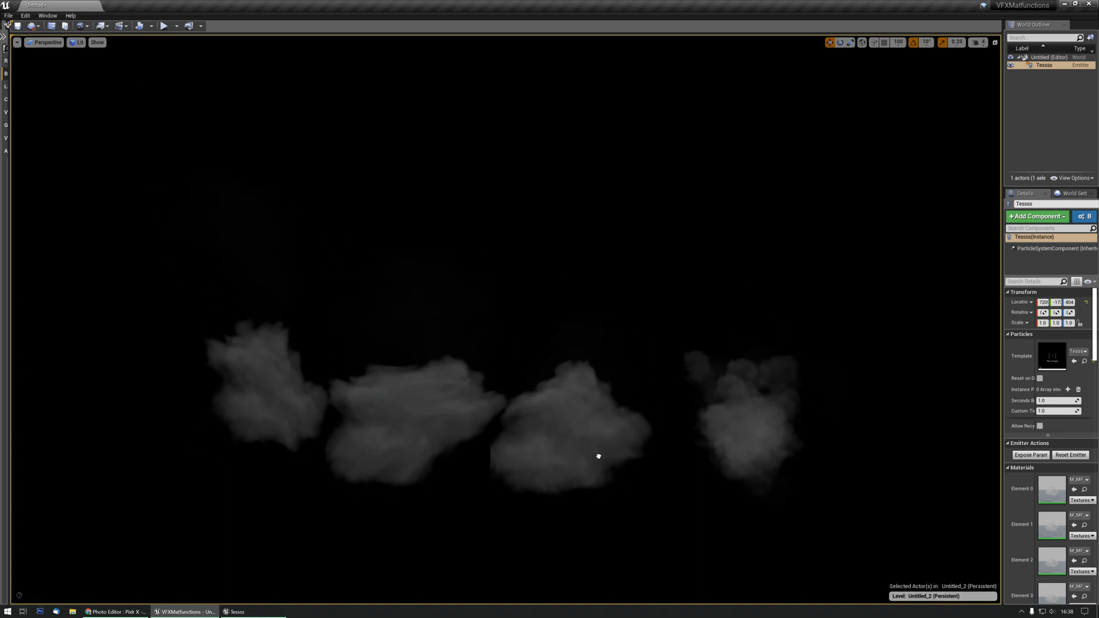
pyautogui.moveTo(598, 457); pyautogui.dragTo(570, 262)
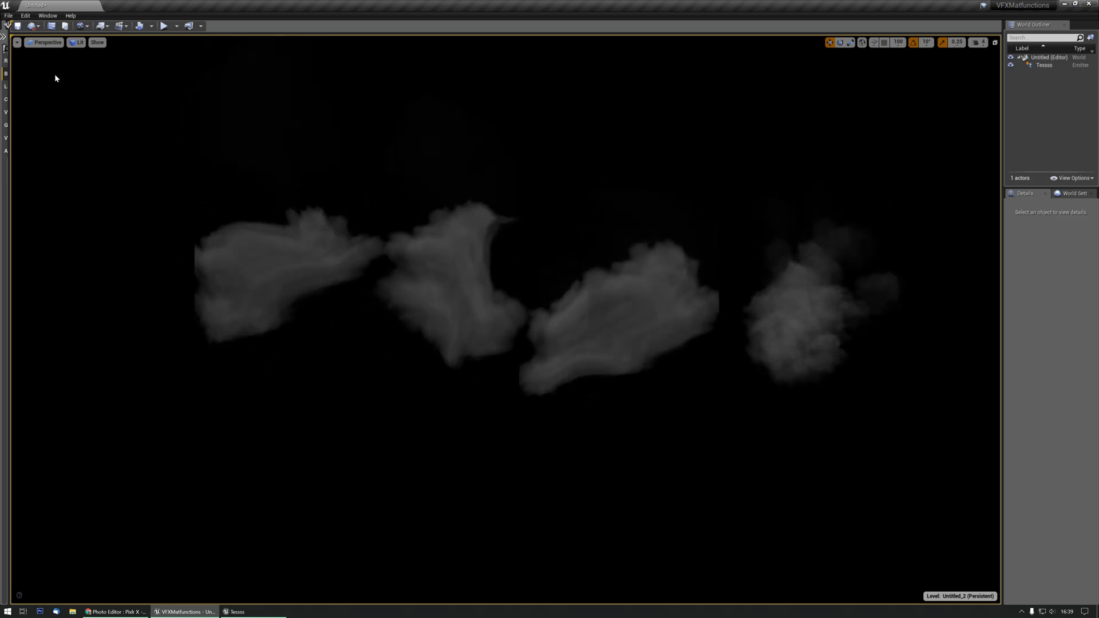
# Step: Load the VFX_Matfunction_Showcase level from File > Recent Levels
pyautogui.click(10, 15)
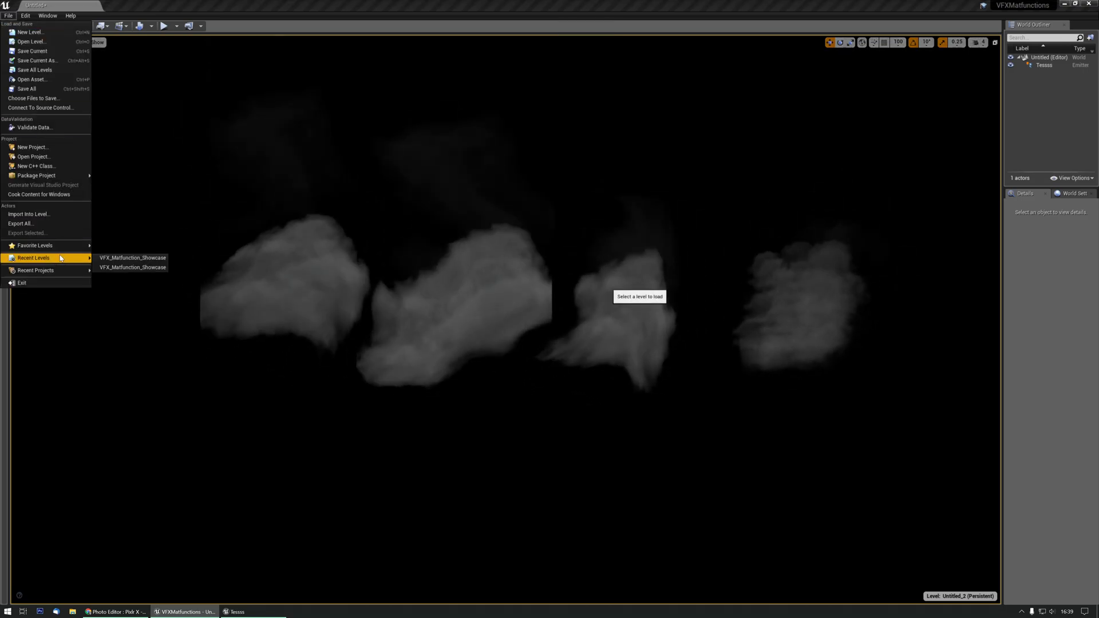
pyautogui.click(131, 258)
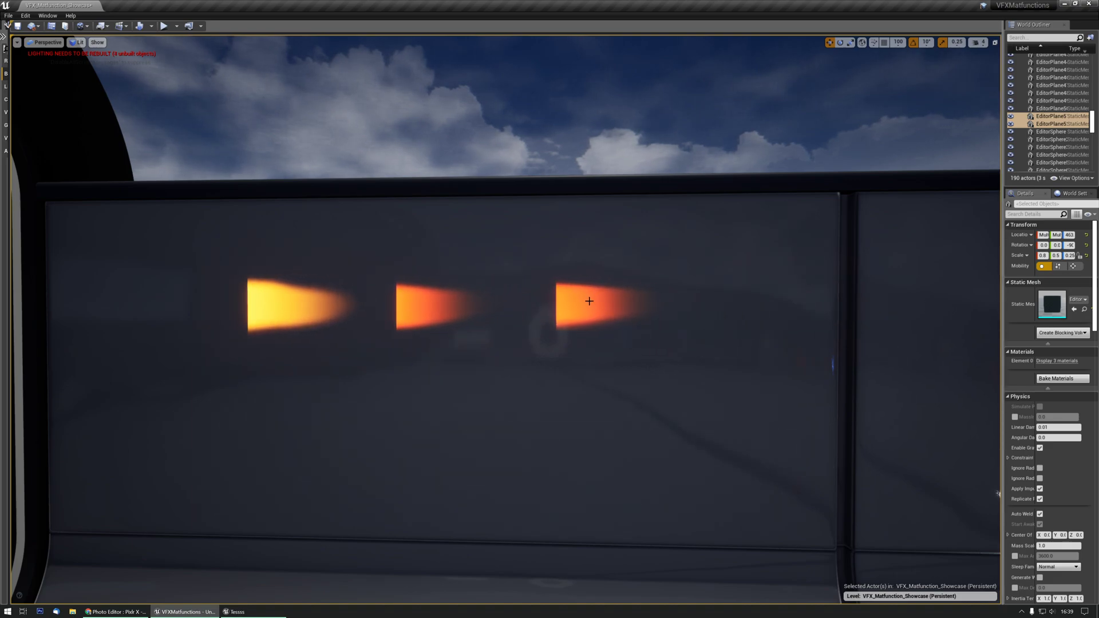
# Step: Select the leftmost bright flame plane, EditorPlane18, revealing its flame material instance
pyautogui.click(588, 300)
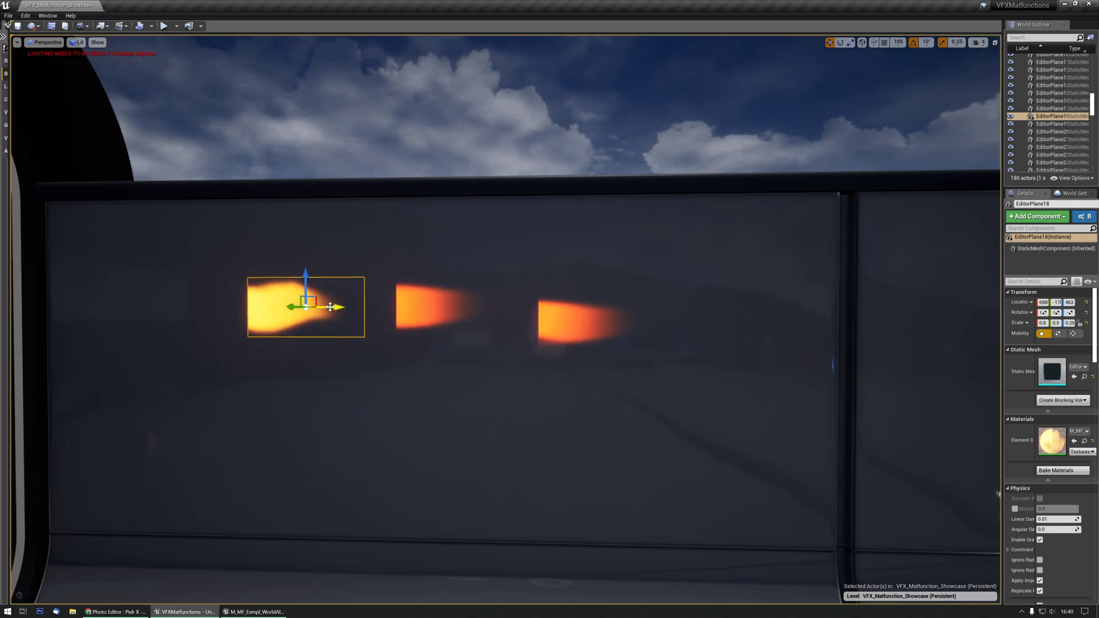
# Step: Slide EditorPlane18 right, left and along the wall repeatedly so its flame texture shifts in world space
pyautogui.moveTo(330, 307); pyautogui.dragTo(860, 298)
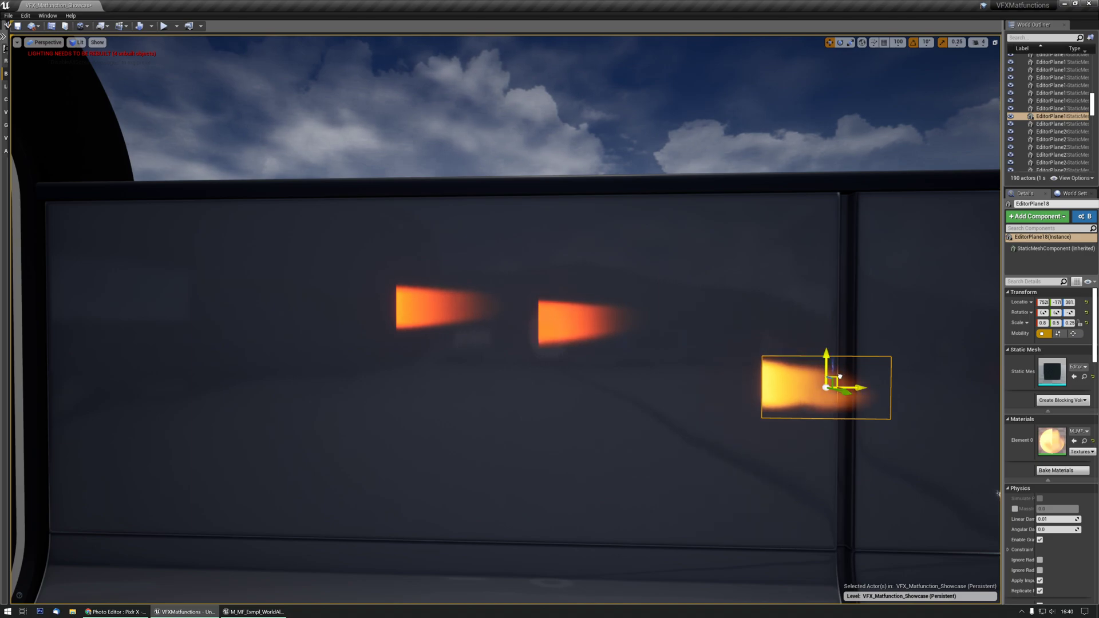
pyautogui.moveTo(825, 387); pyautogui.dragTo(577, 400)
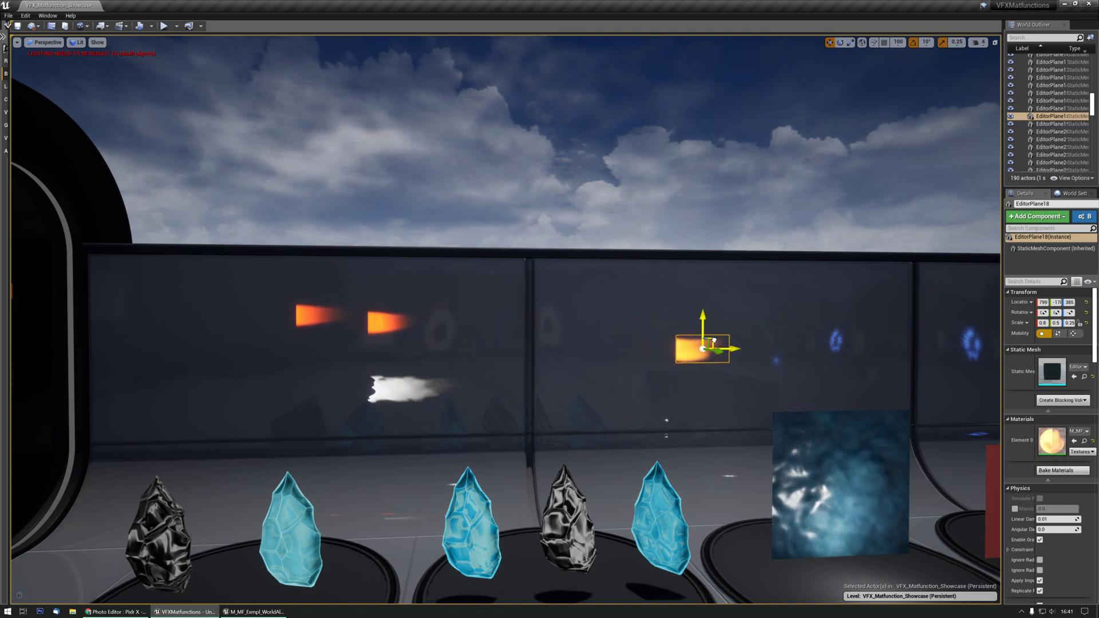
pyautogui.moveTo(703, 349); pyautogui.dragTo(529, 363)
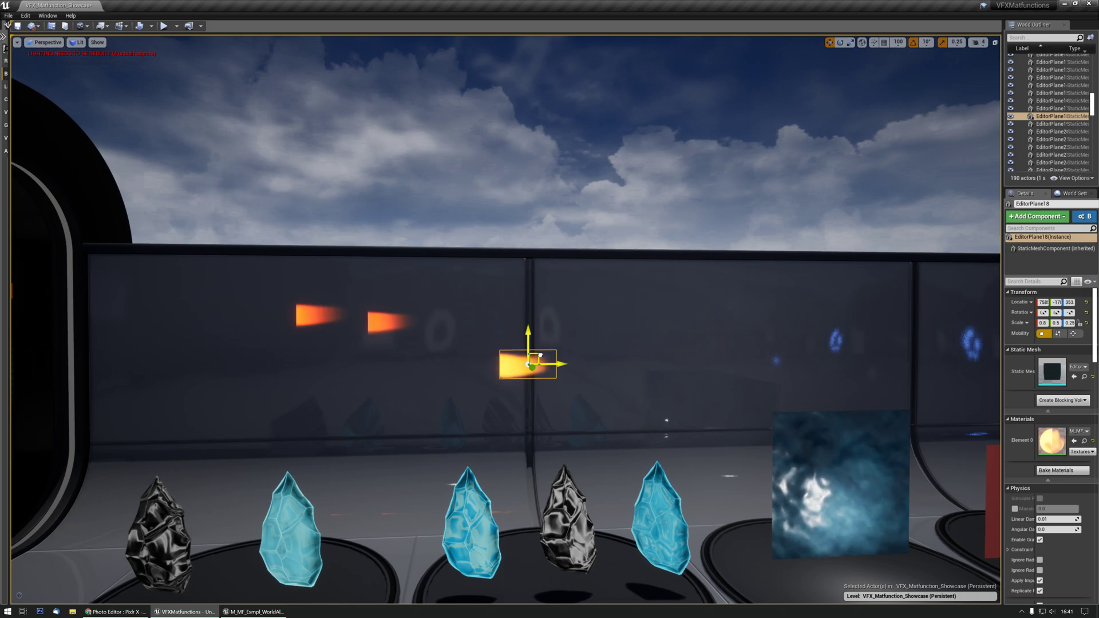
pyautogui.moveTo(558, 363); pyautogui.dragTo(624, 366)
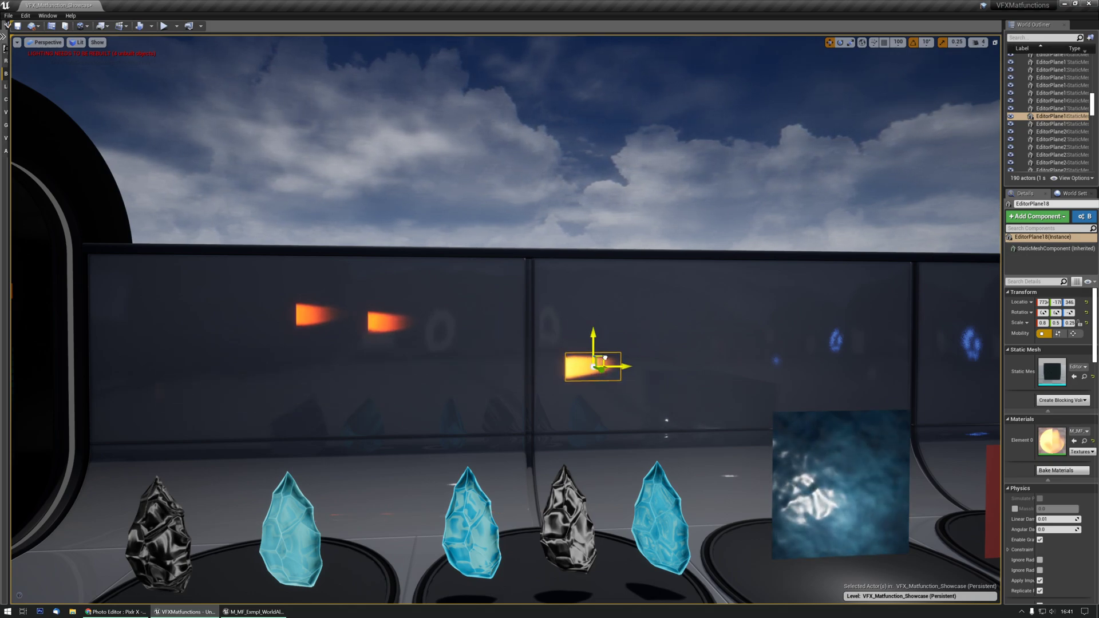
pyautogui.moveTo(619, 366); pyautogui.dragTo(802, 360)
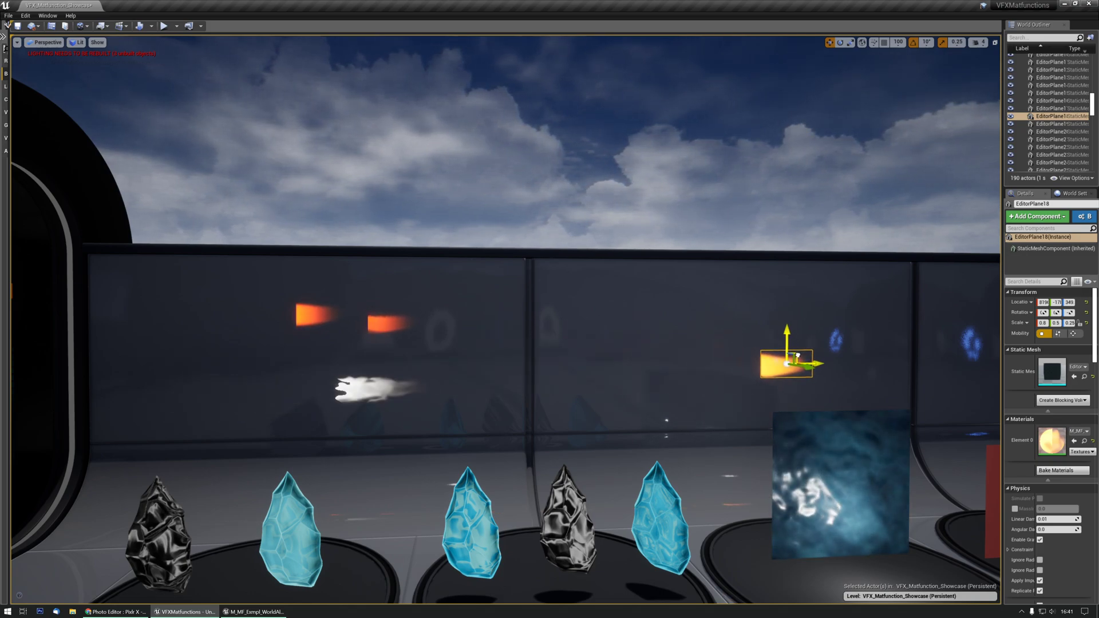
pyautogui.moveTo(792, 360); pyautogui.dragTo(700, 357)
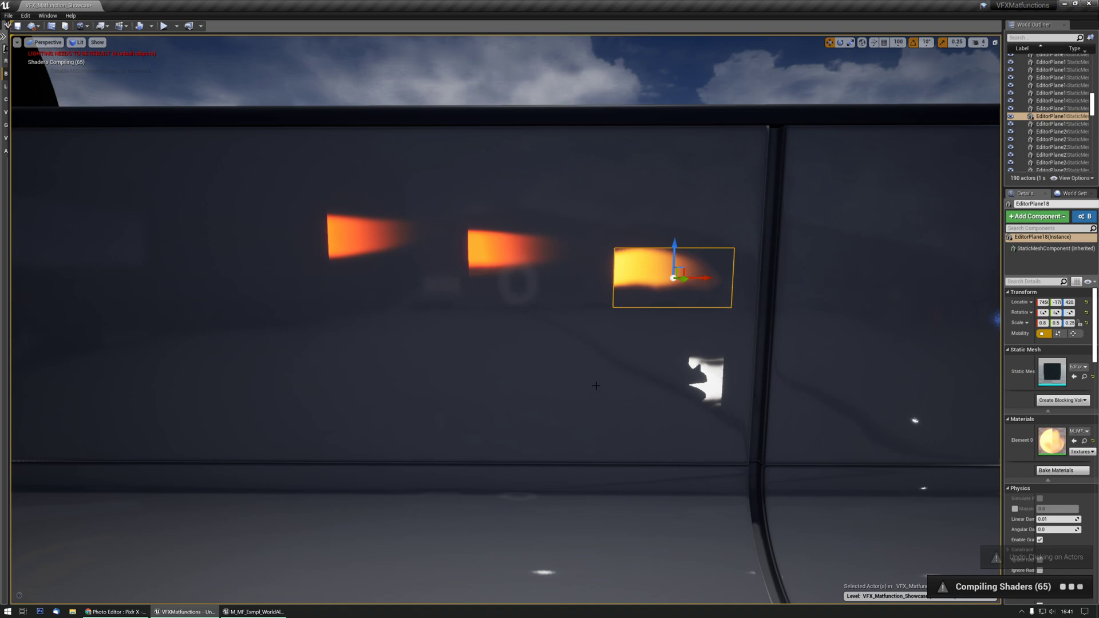
# Step: Orbit around the wall and reselect EditorPlane18 sitting past the other two flames
pyautogui.moveTo(673, 277); pyautogui.dragTo(739, 316)
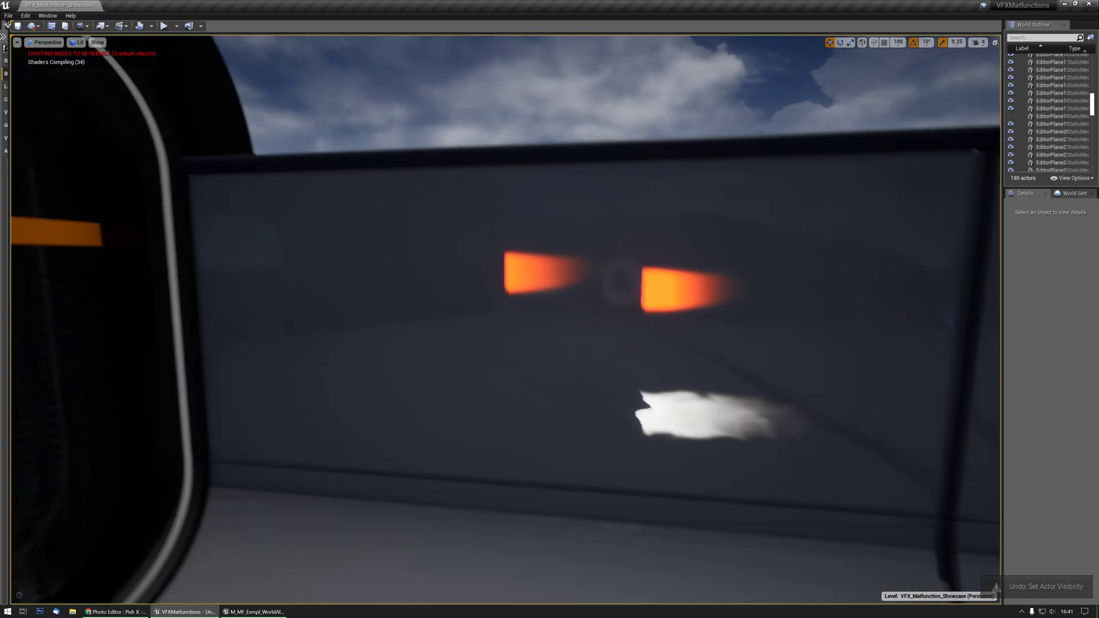
pyautogui.click(765, 296)
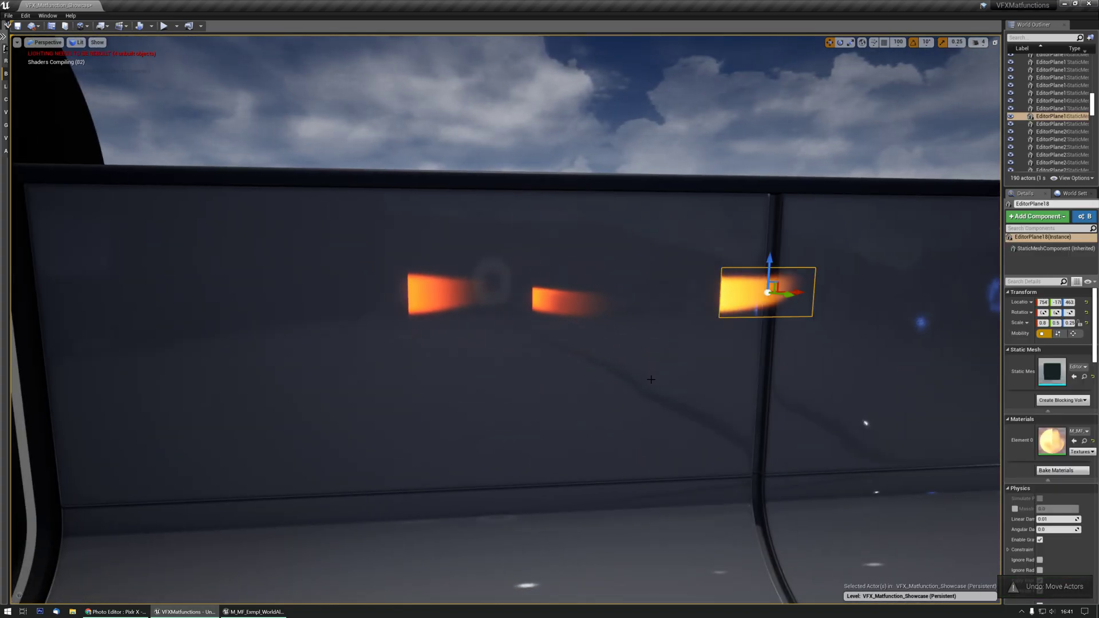